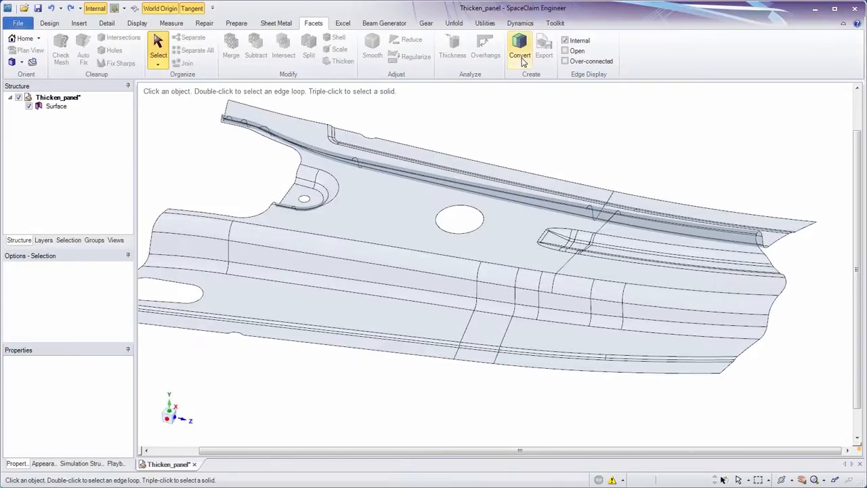
Step: Convert the panel surface to a mesh, reverse its facets, and run the holes check
click(517, 42)
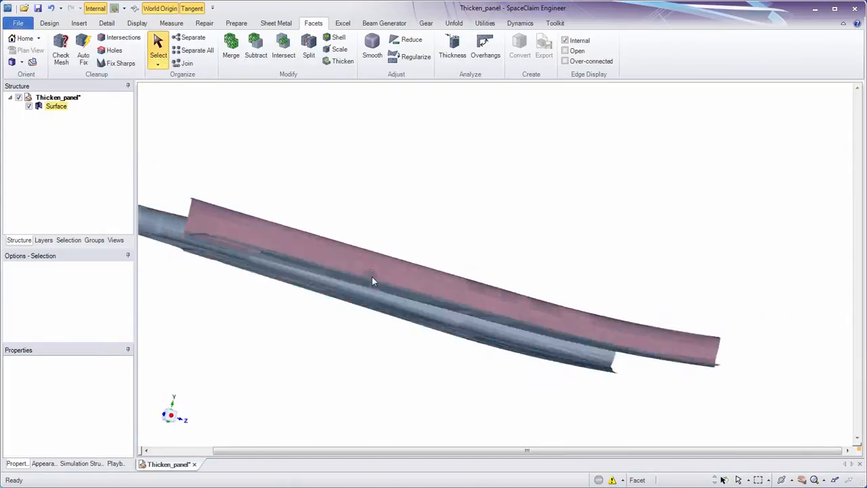
right_click(54, 106)
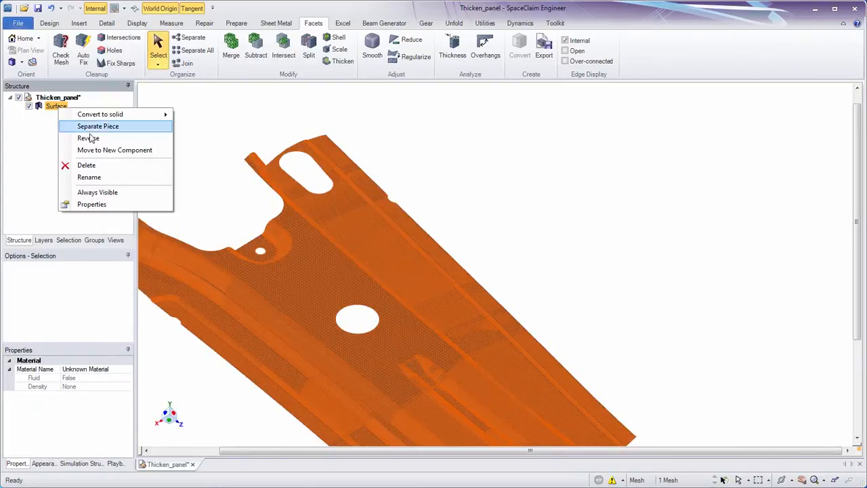
click(88, 138)
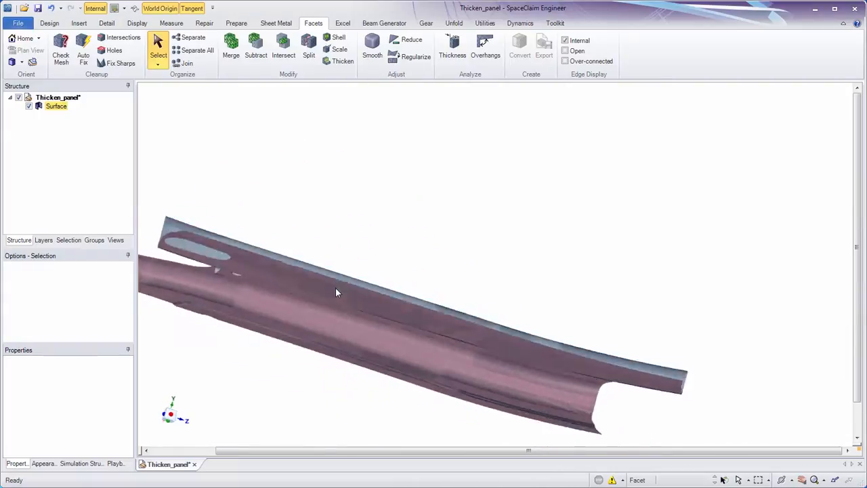
click(113, 50)
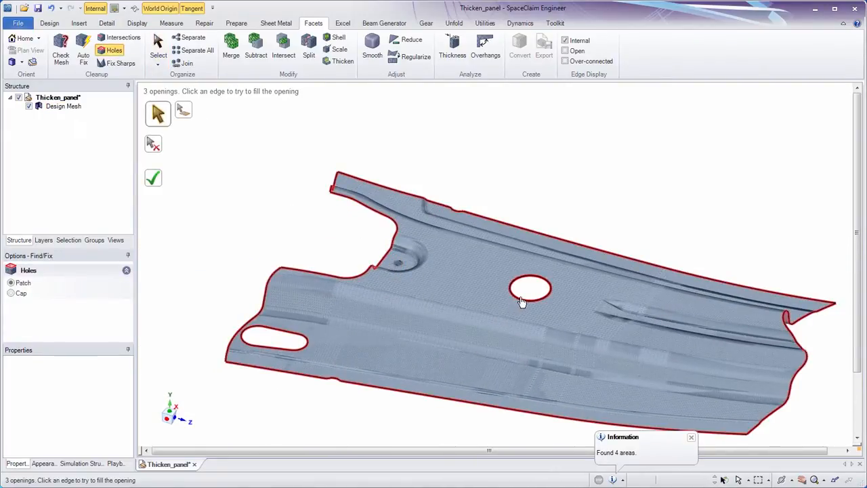
Step: Thicken the panel mesh 2 mm inside and run the intersections check
click(528, 290)
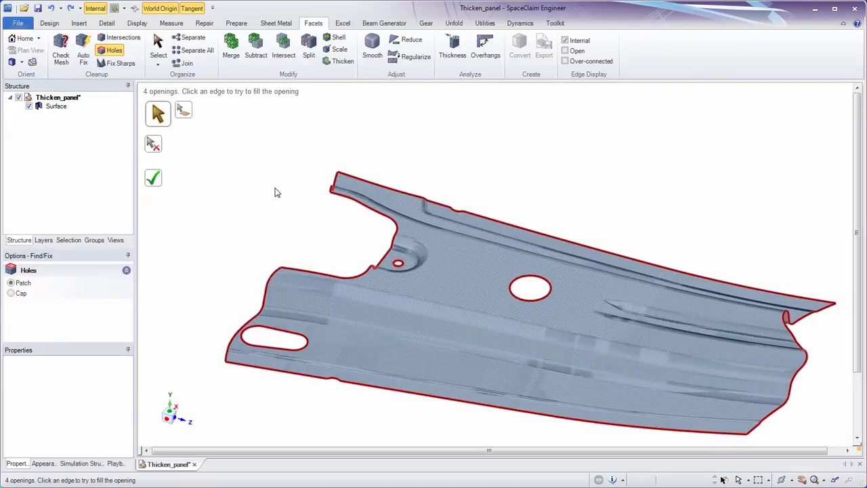
click(340, 61)
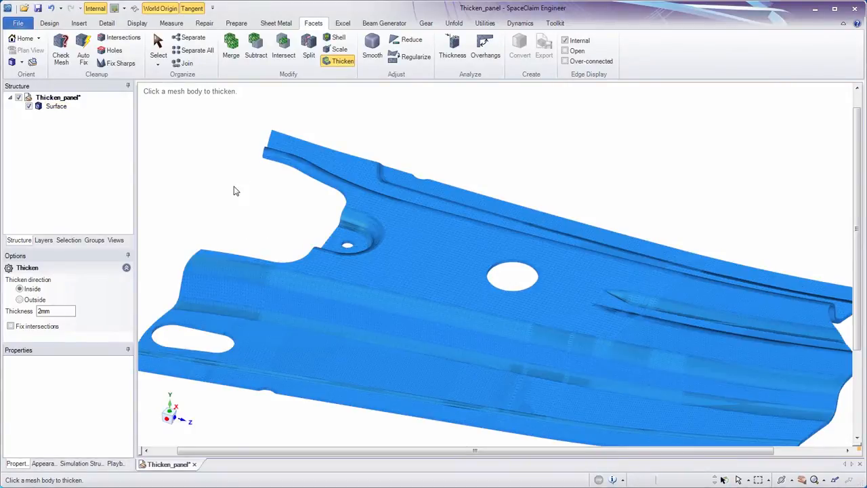
click(122, 37)
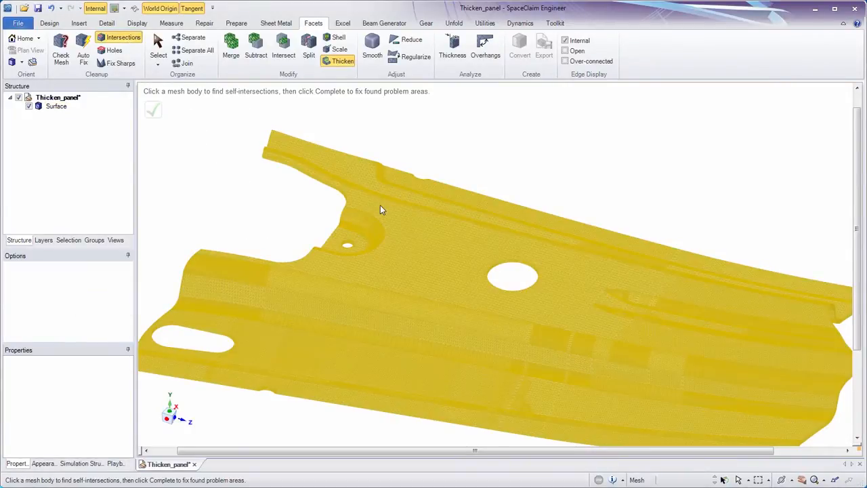